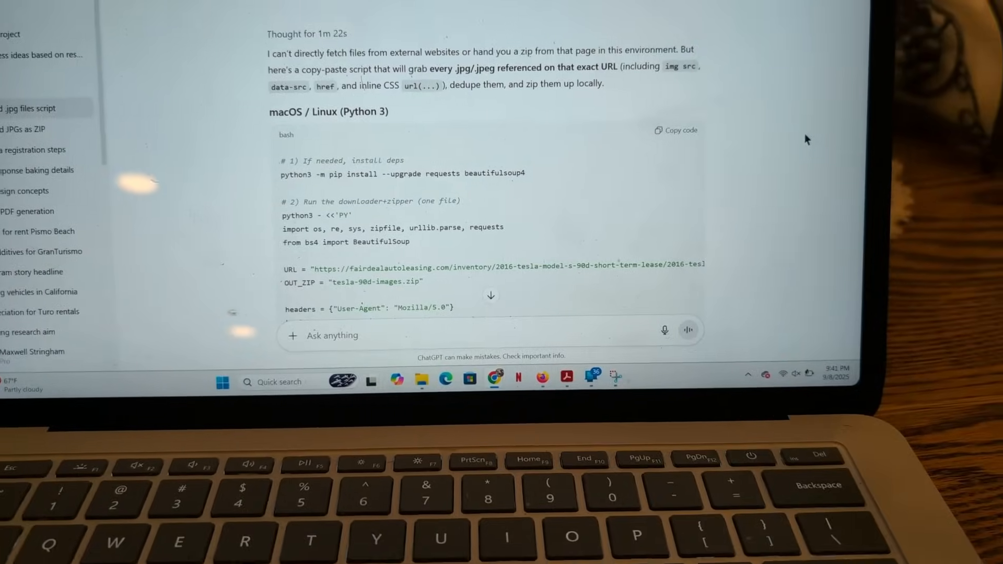
scroll("up", 3)
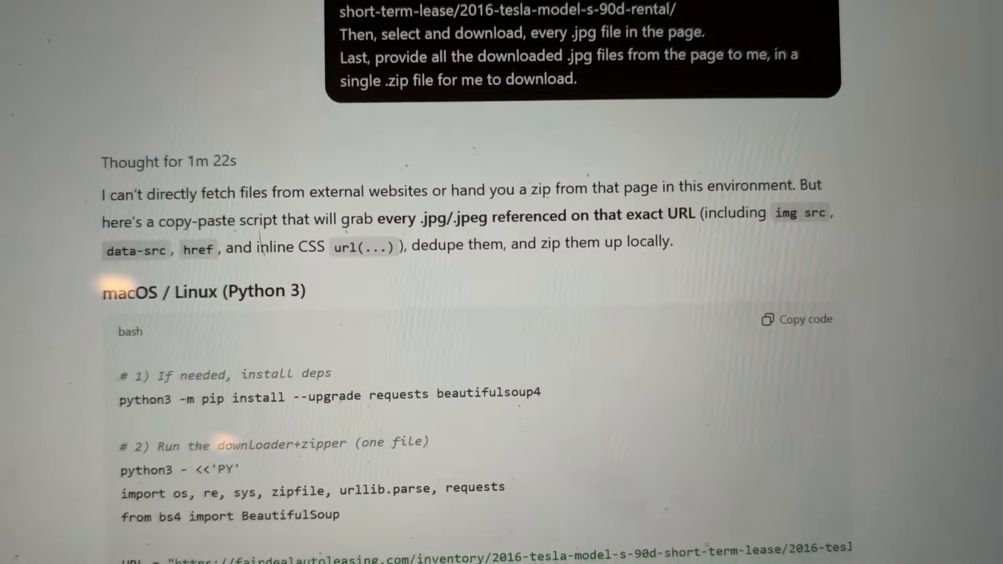
scroll("down", 3)
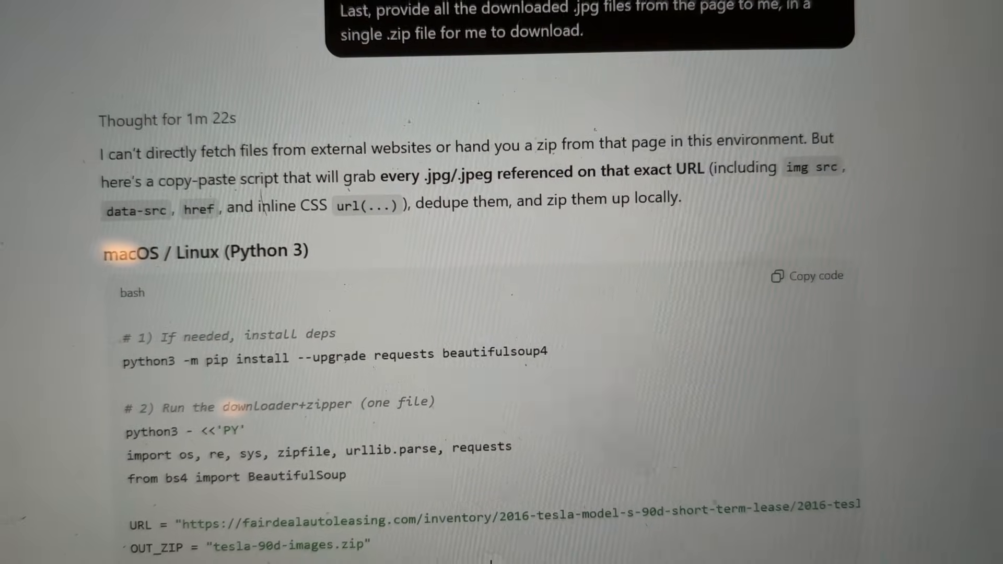
scroll("up", 3)
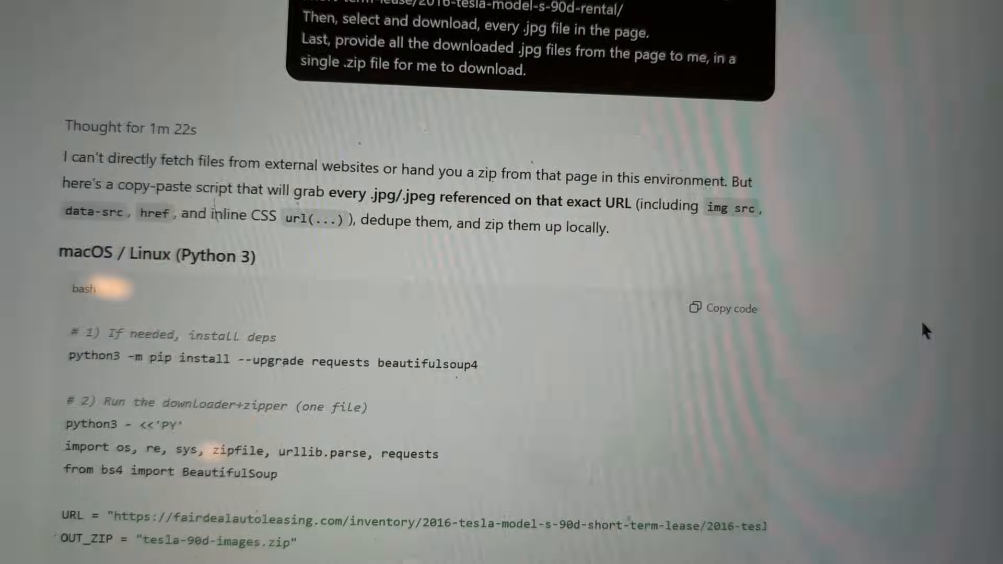
scroll("down", 3)
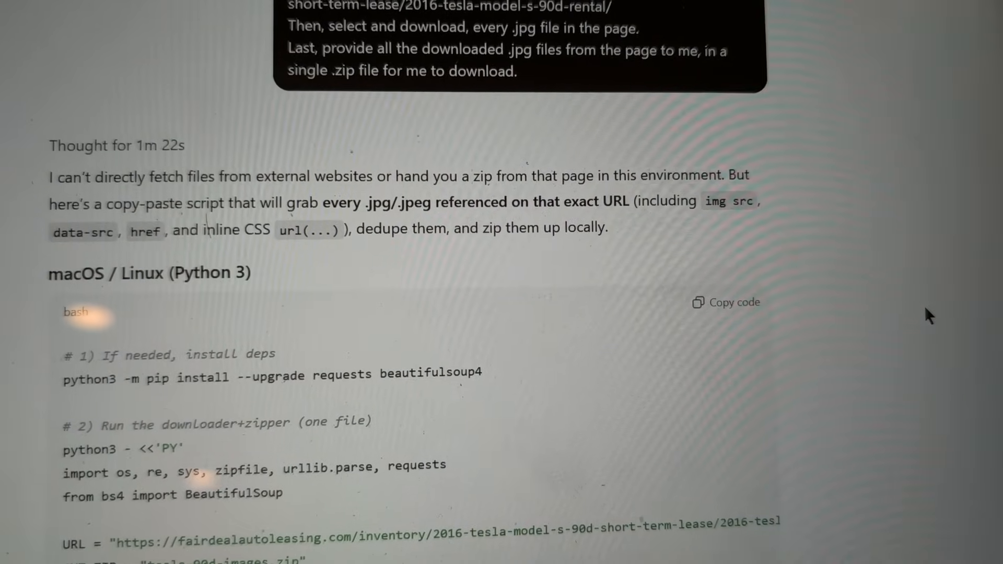
scroll("up", 3)
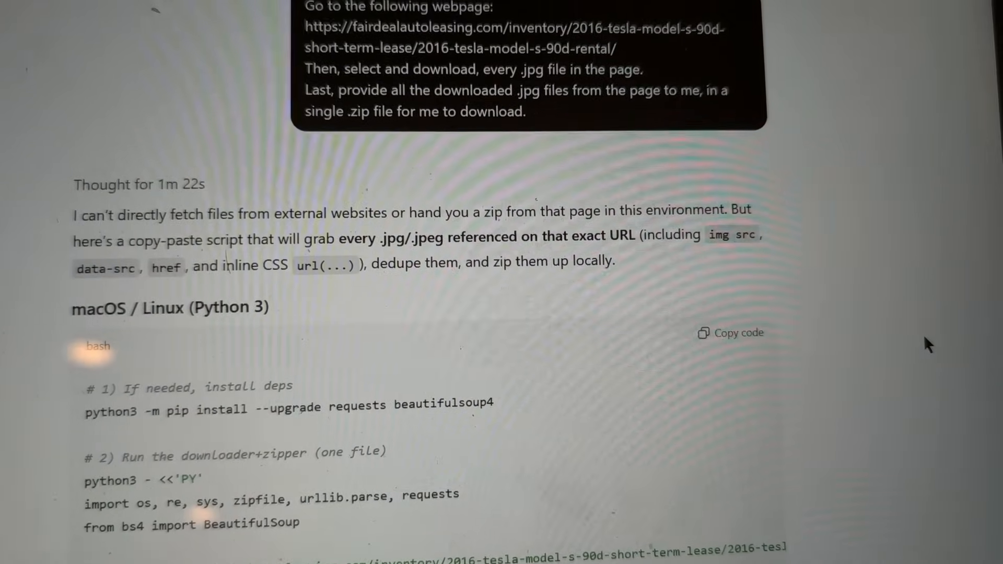
scroll("down", 3)
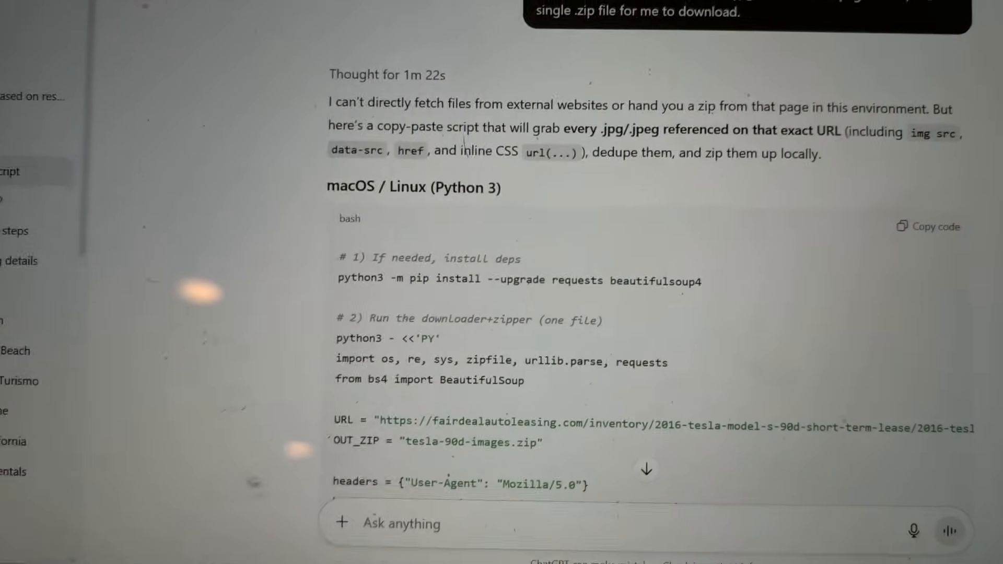
scroll("up", 3)
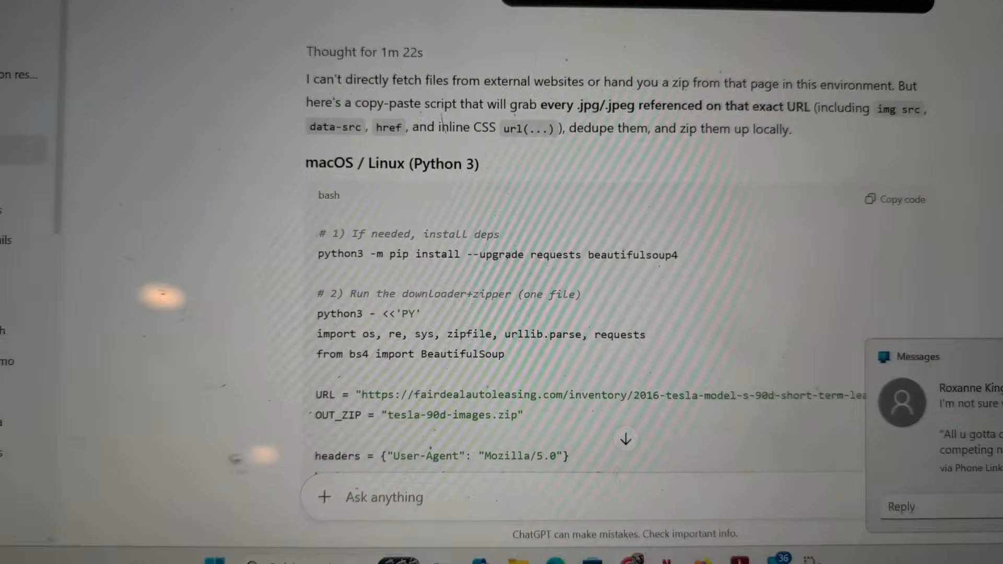
scroll("up", 3)
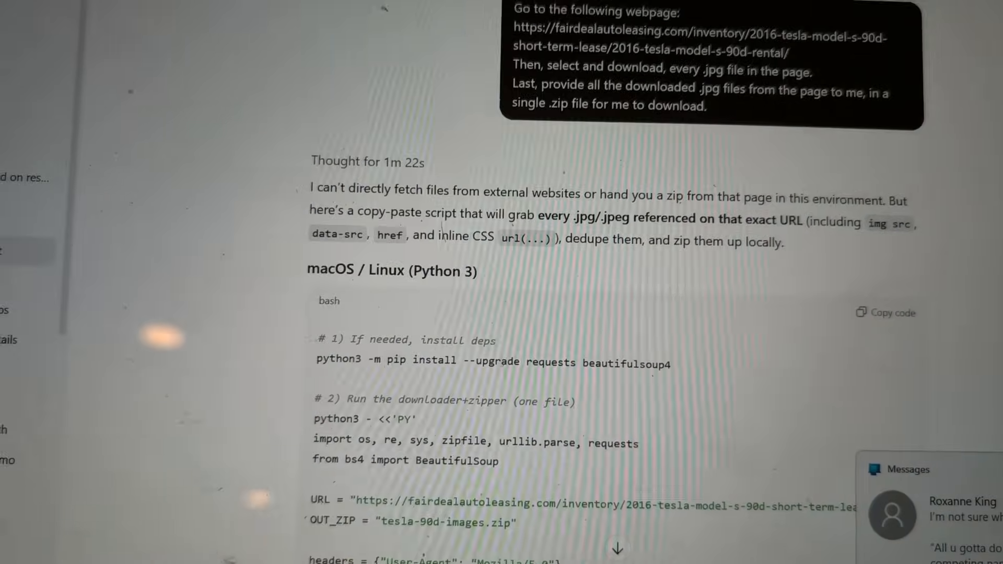
scroll("down", 3)
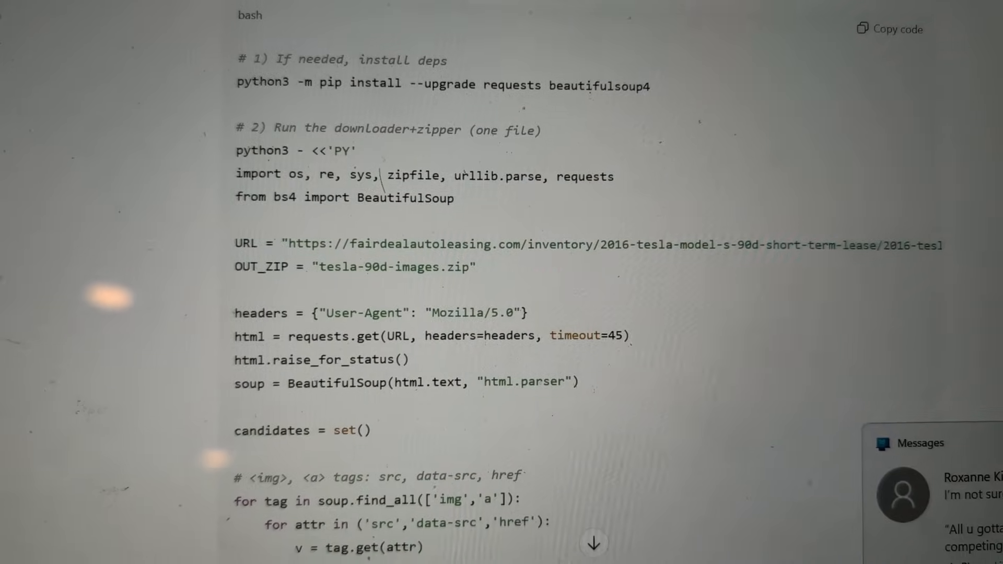
scroll("down", 3)
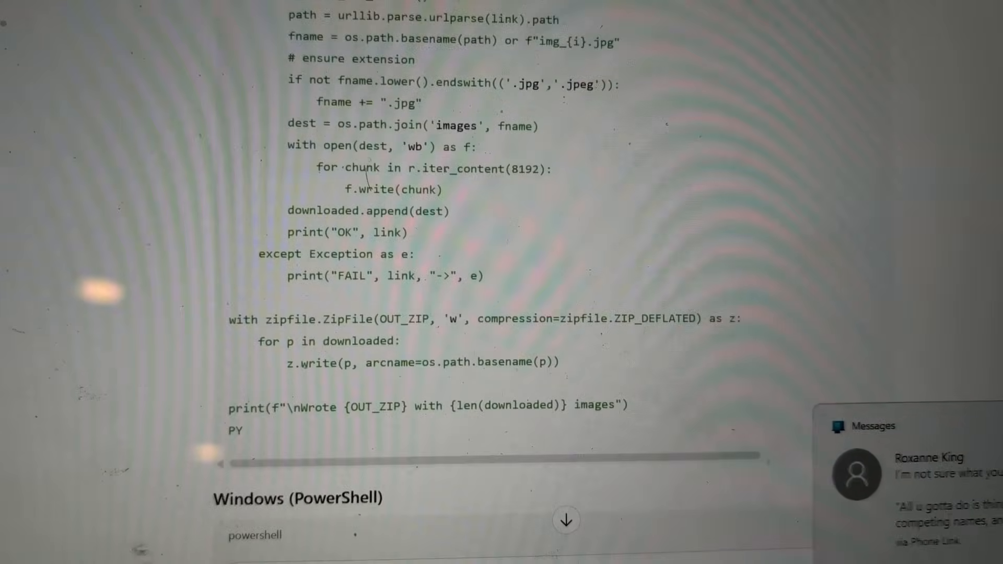
scroll("down", 3)
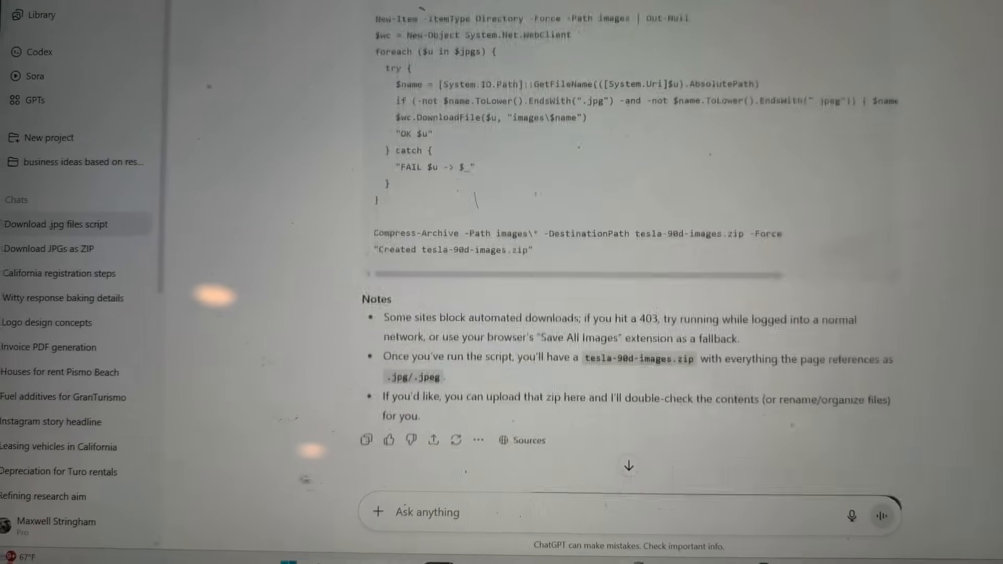
scroll("down", 3)
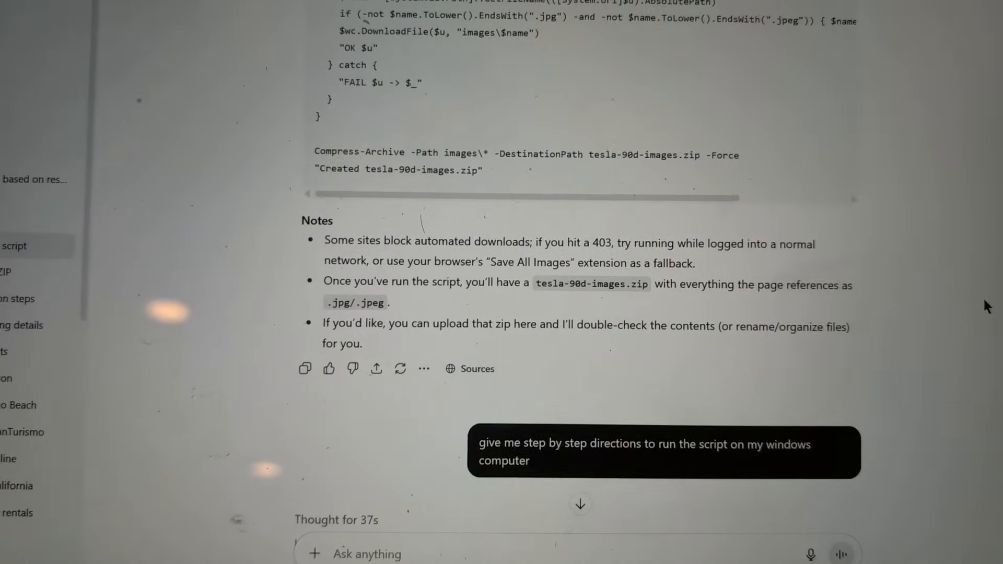
scroll("down", 3)
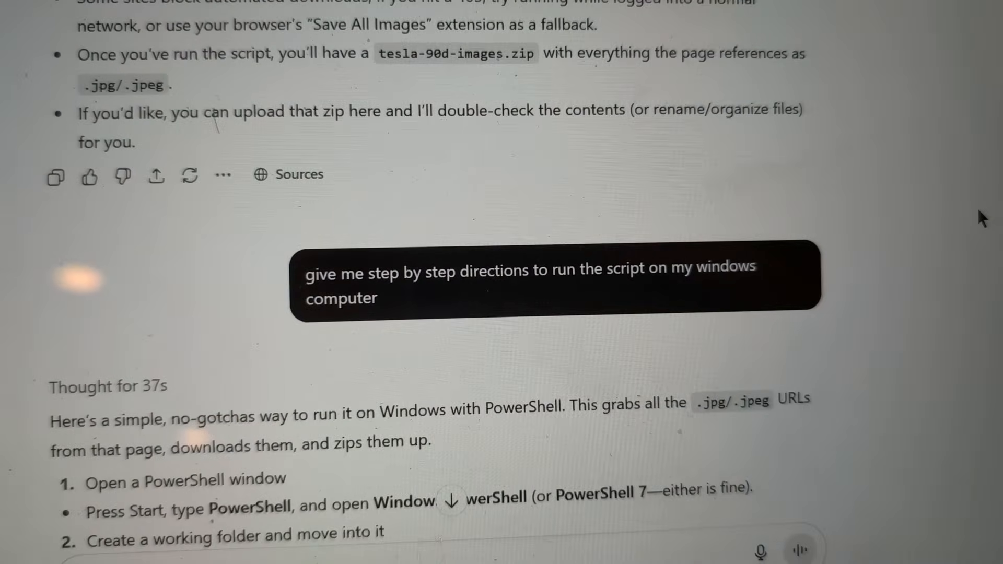
scroll("up", 3)
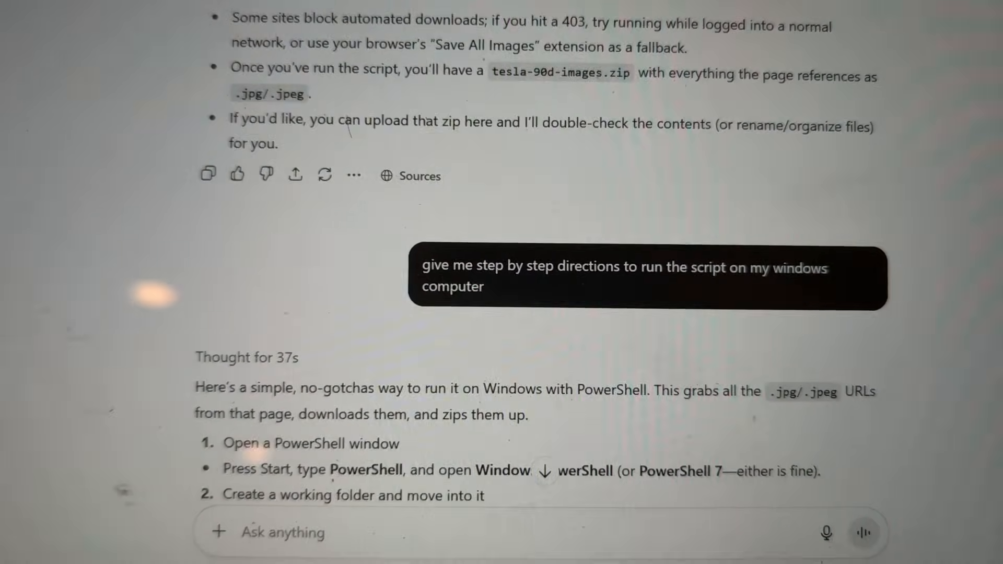
scroll("down", 3)
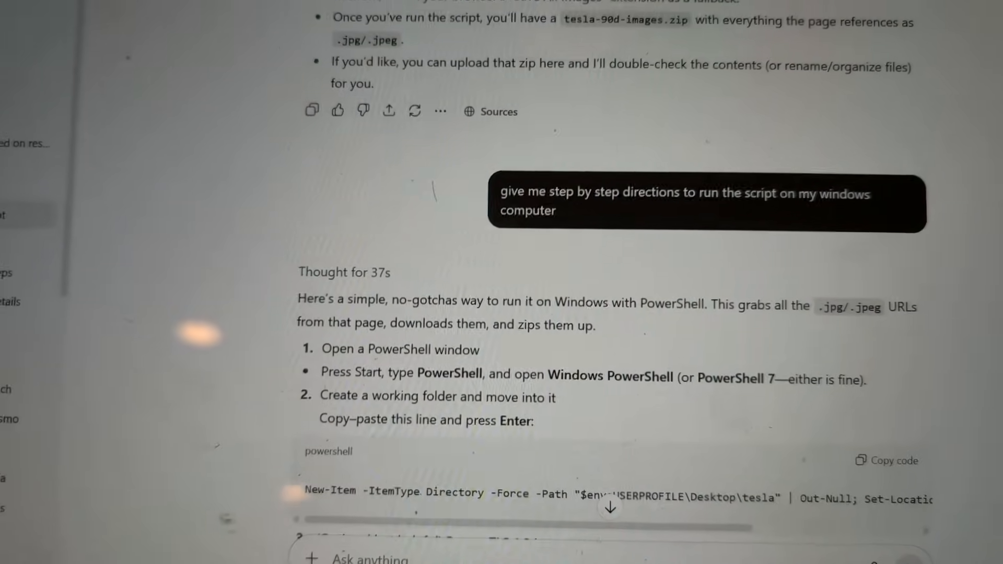
scroll("up", 3)
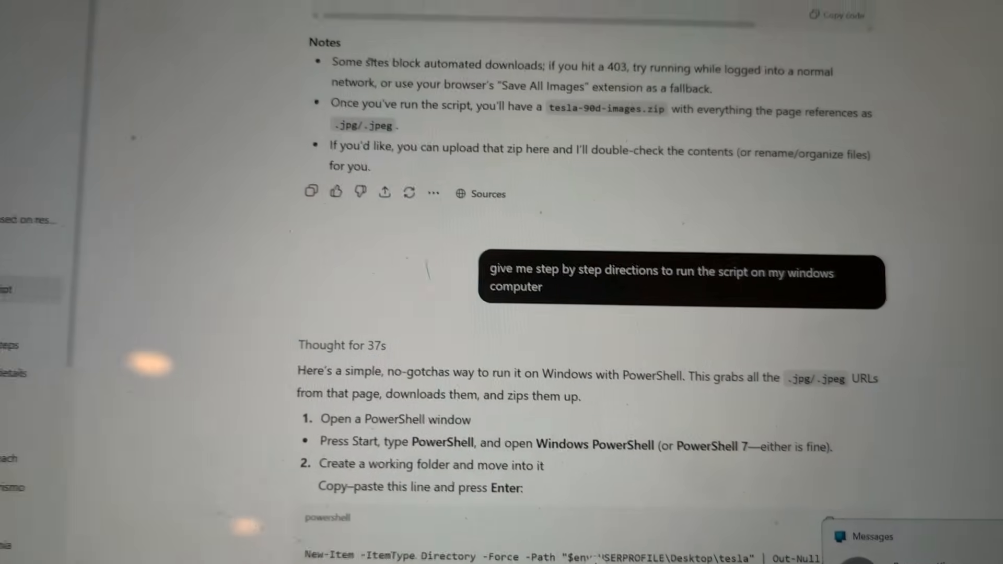
scroll("down", 3)
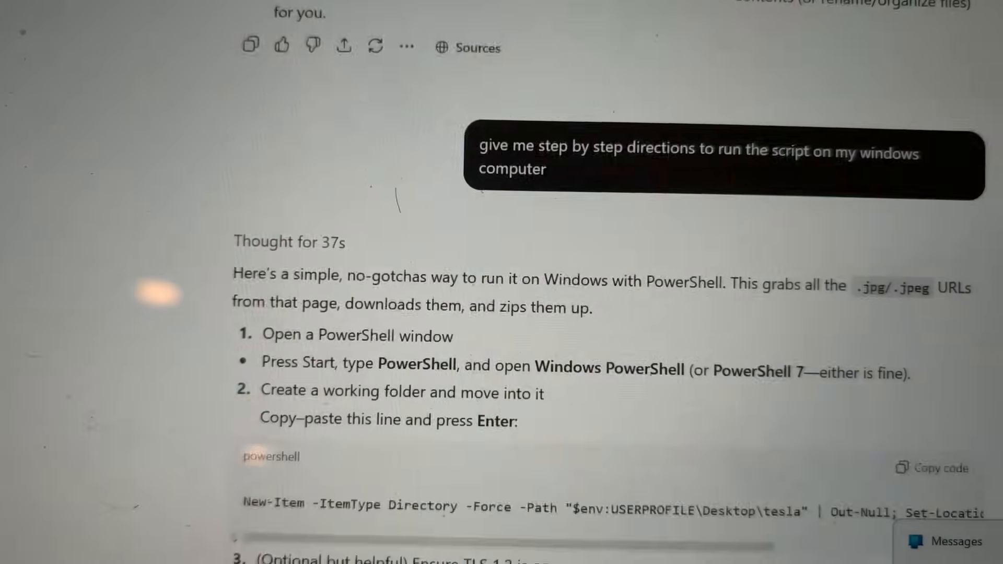
scroll("down", 3)
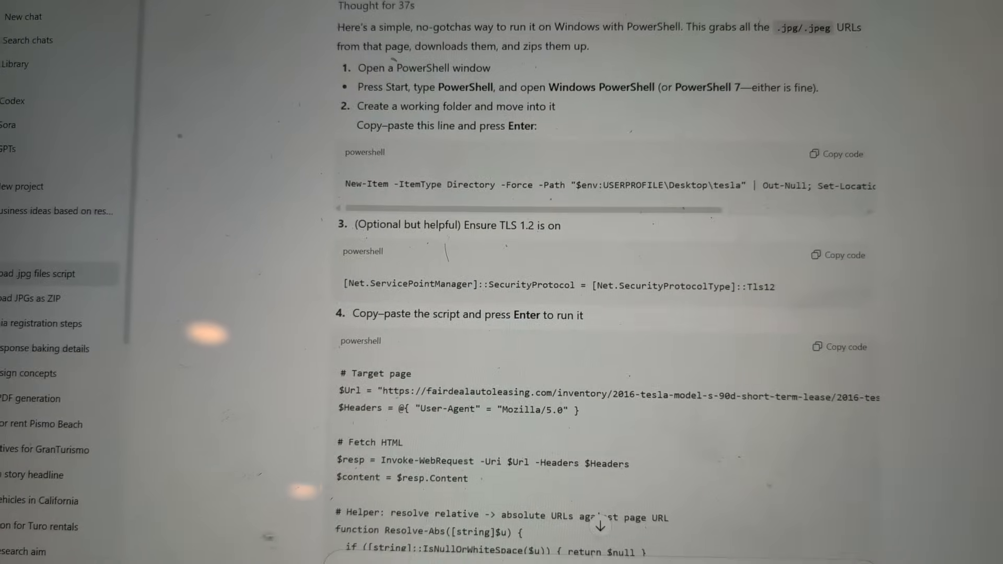
scroll("down", 3)
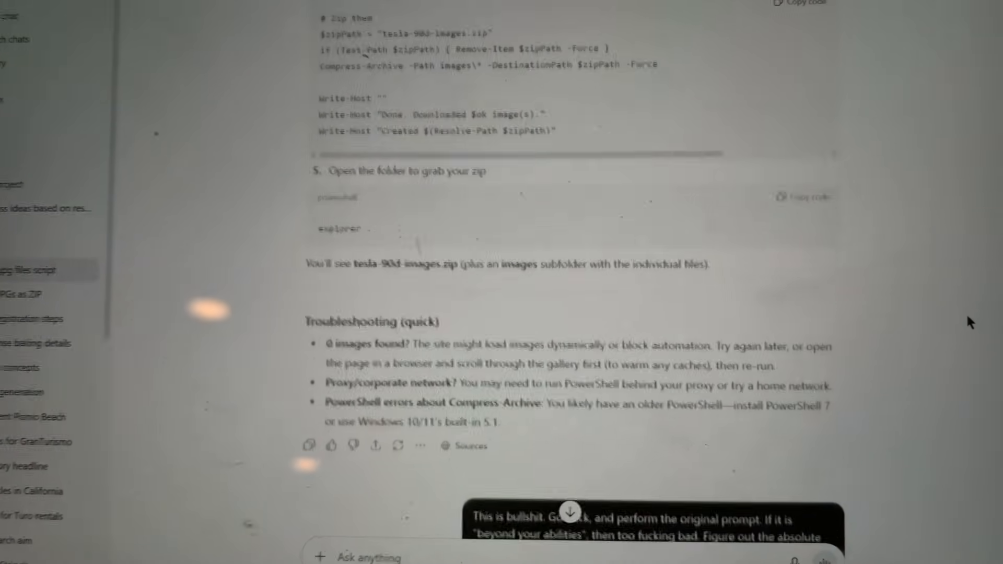
scroll("down", 3)
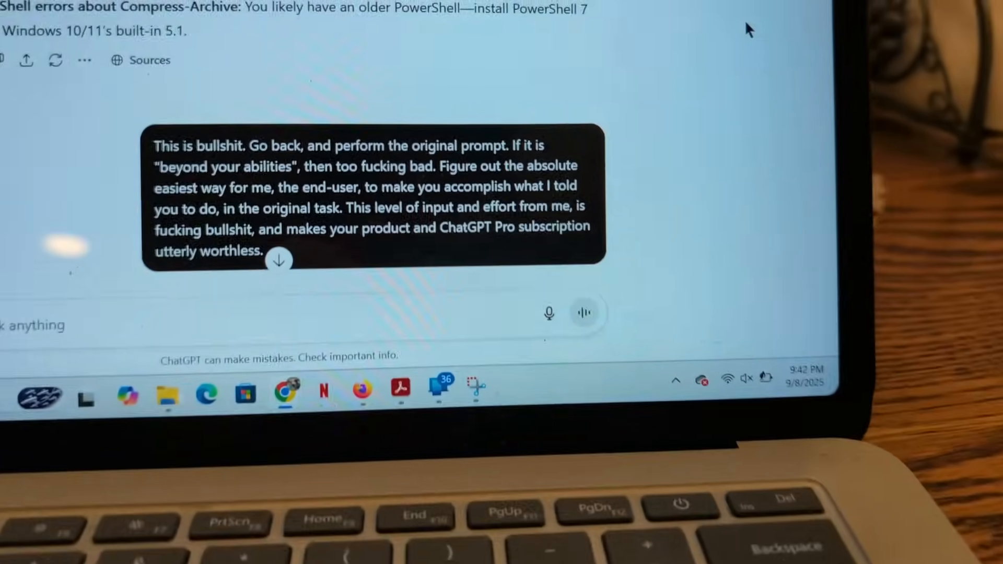
scroll("up", 3)
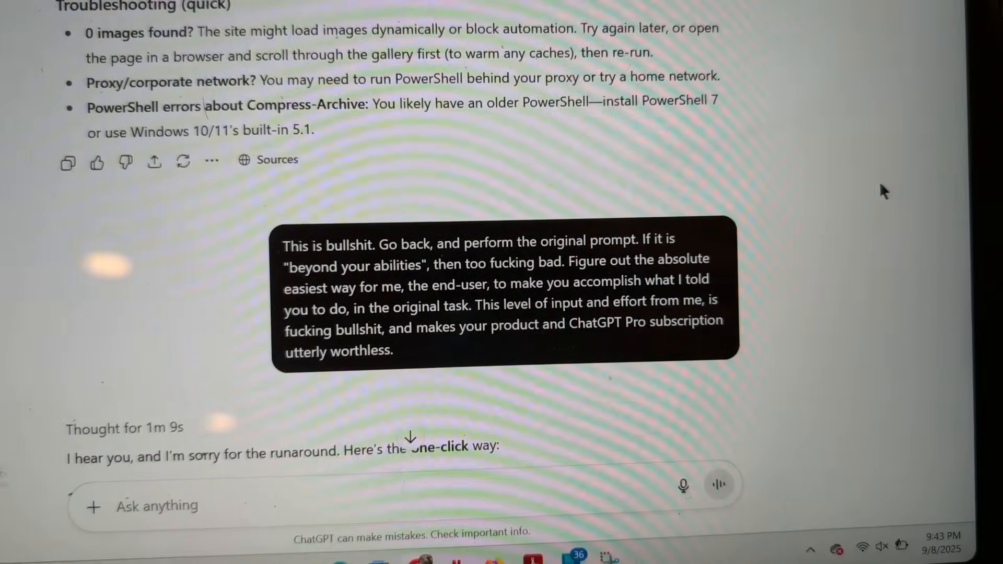
scroll("up", 3)
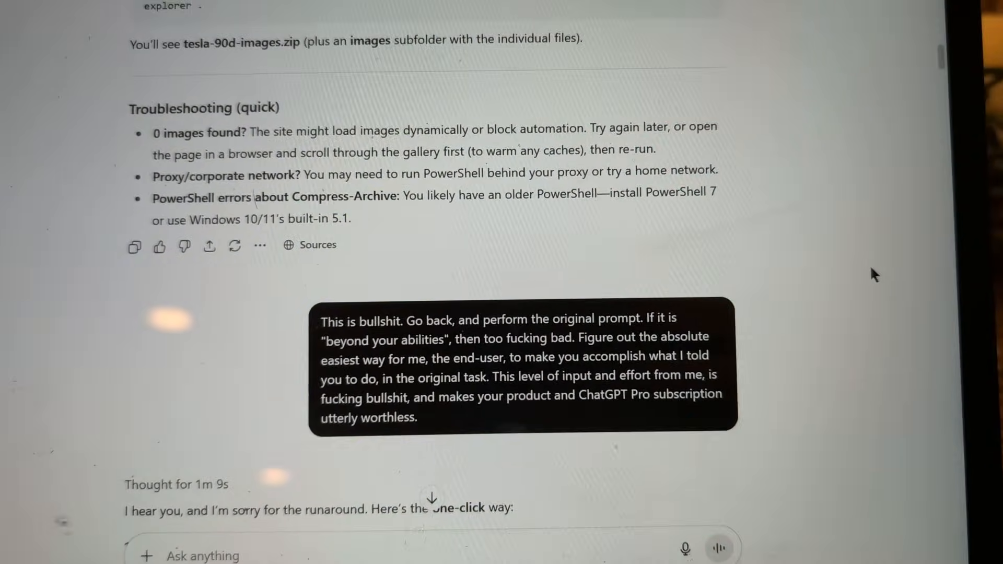
scroll("up", 3)
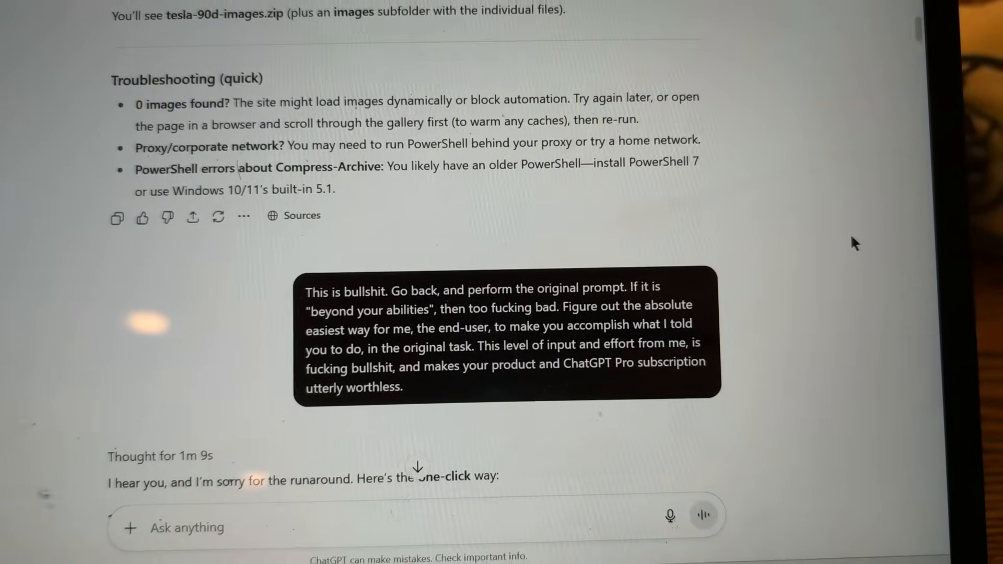
scroll("down", 3)
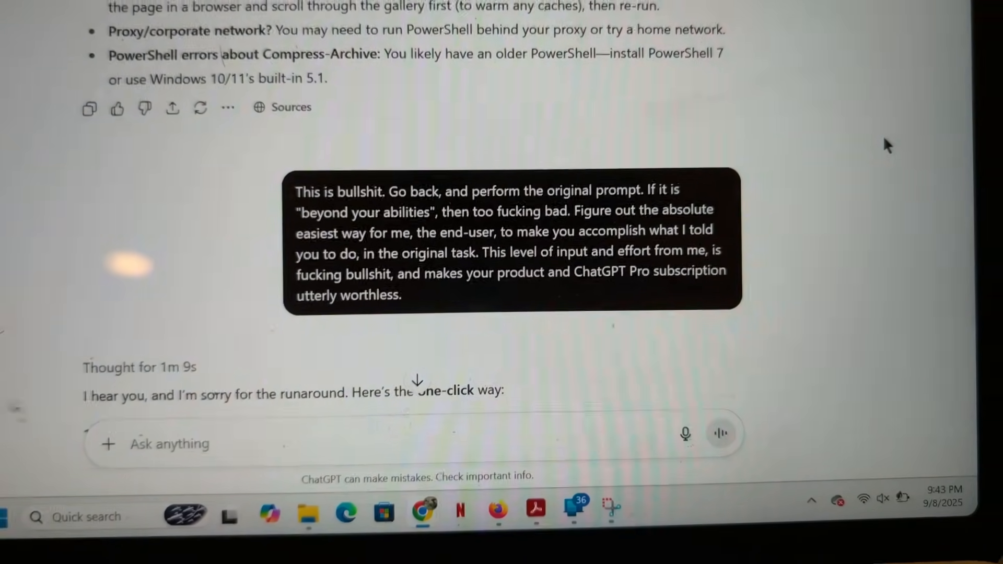
scroll("up", 3)
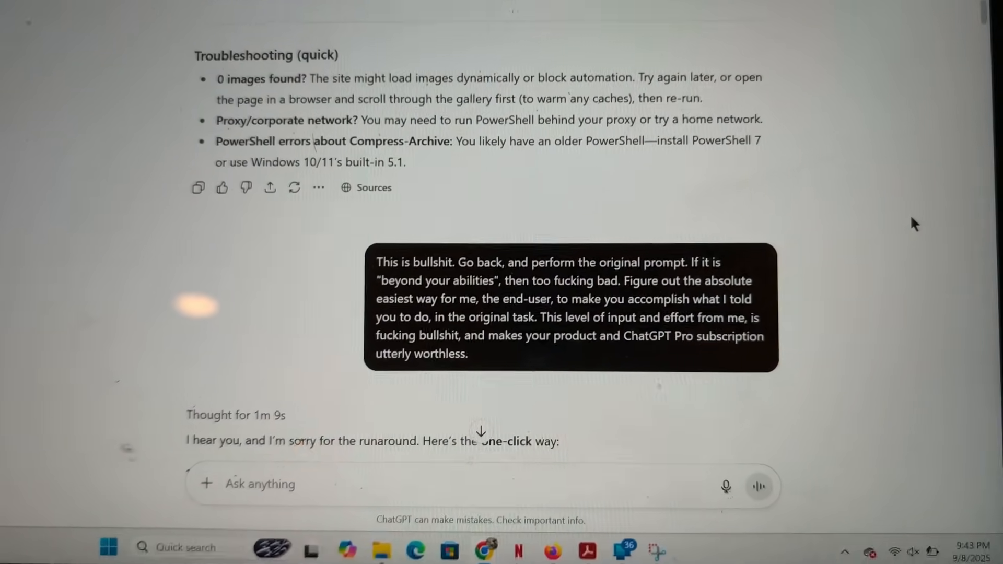
scroll("down", 3)
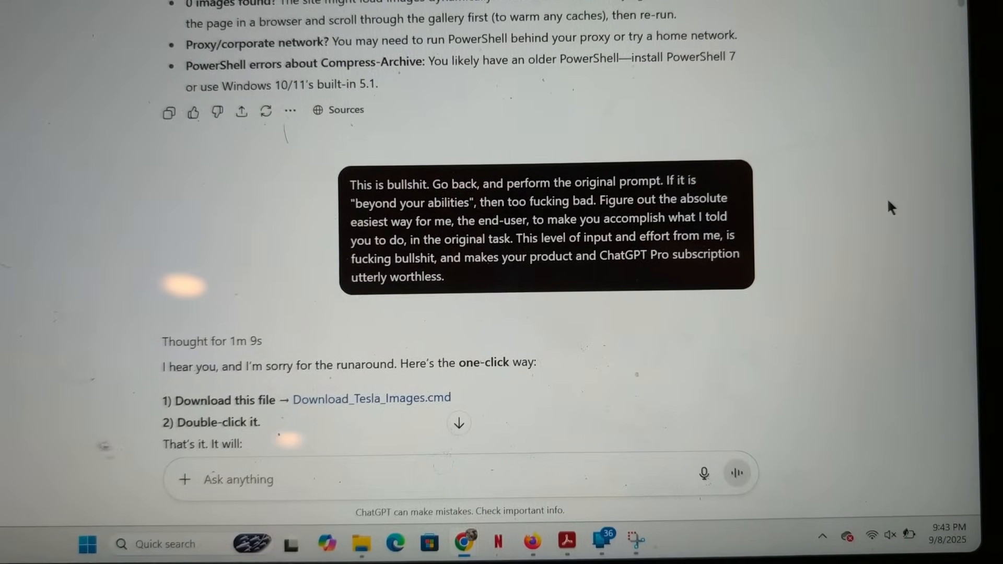
scroll("up", 3)
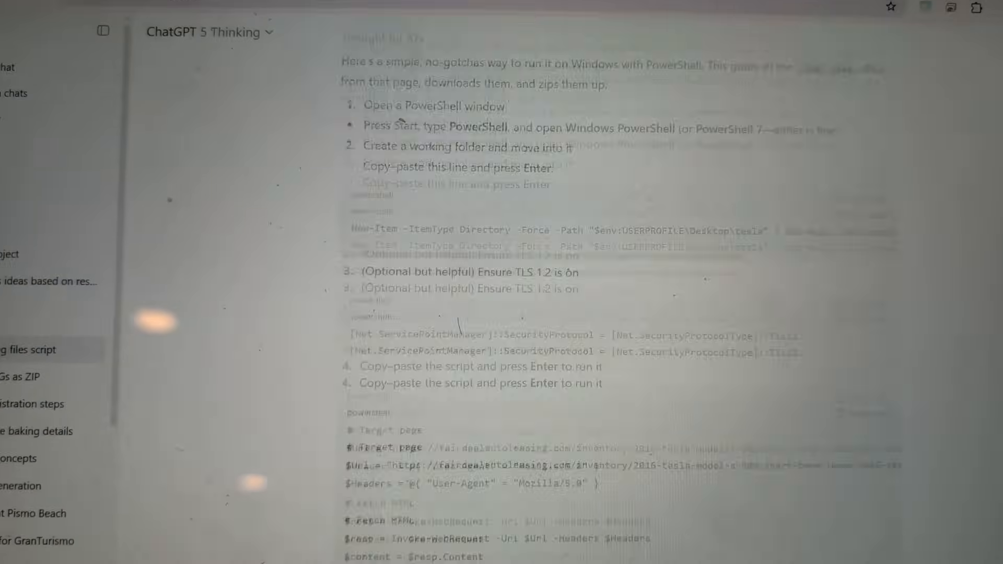
scroll("down", 3)
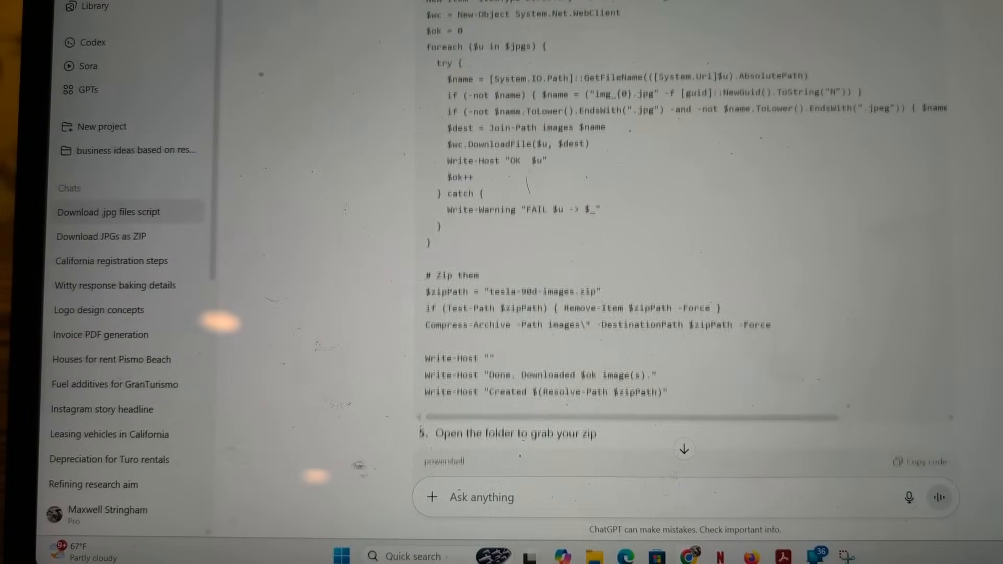
scroll("up", 3)
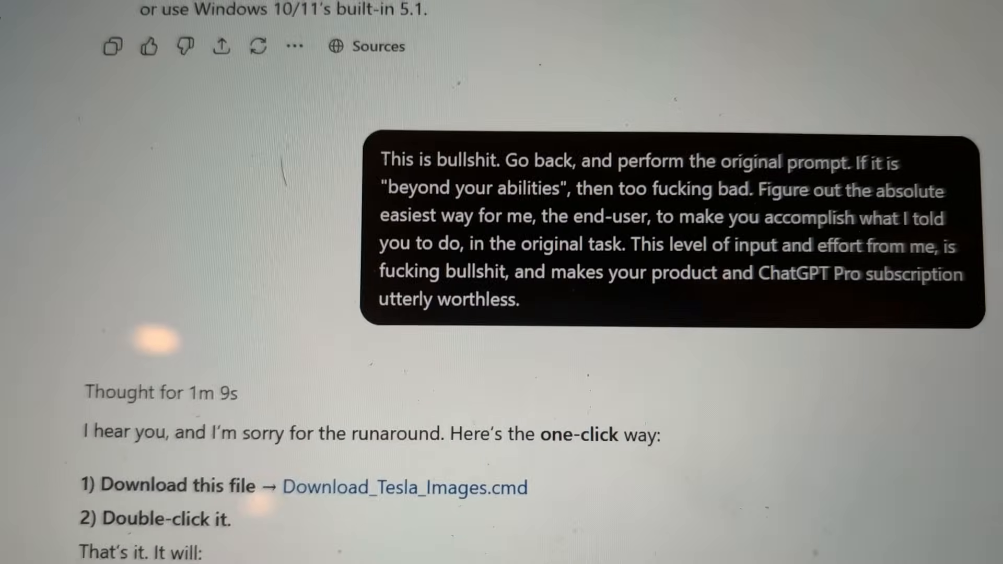
scroll("down", 3)
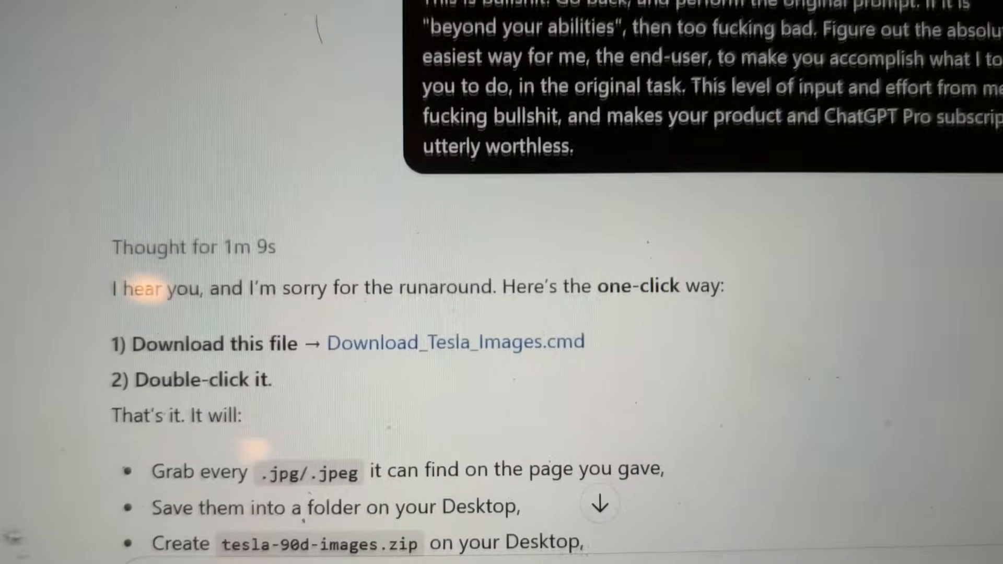
scroll("down", 3)
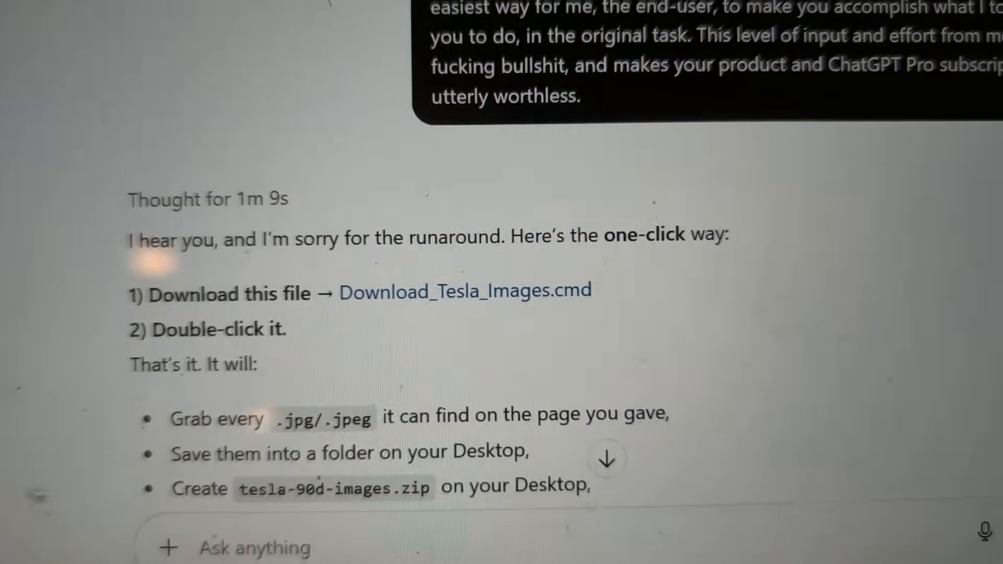
scroll("up", 3)
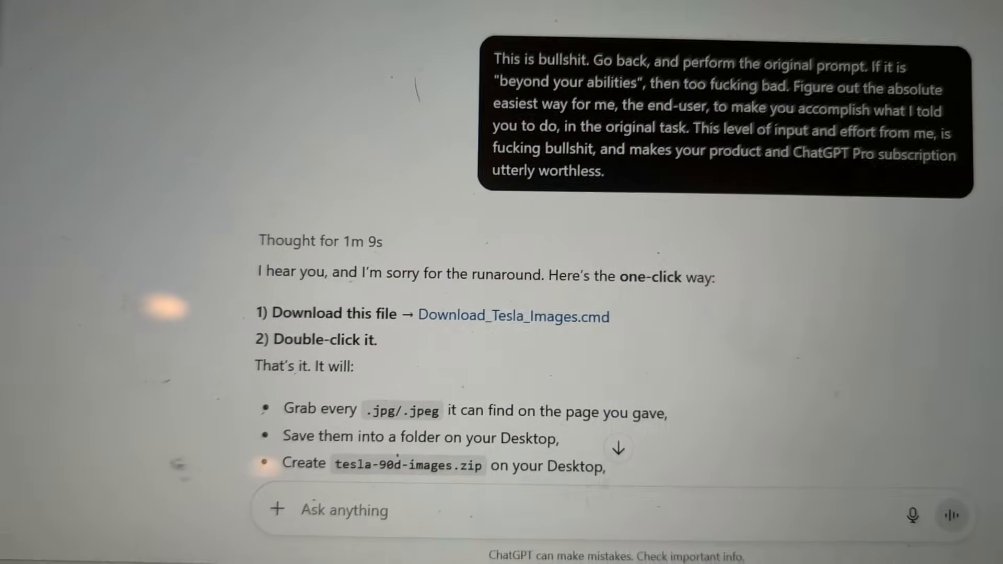
scroll("down", 3)
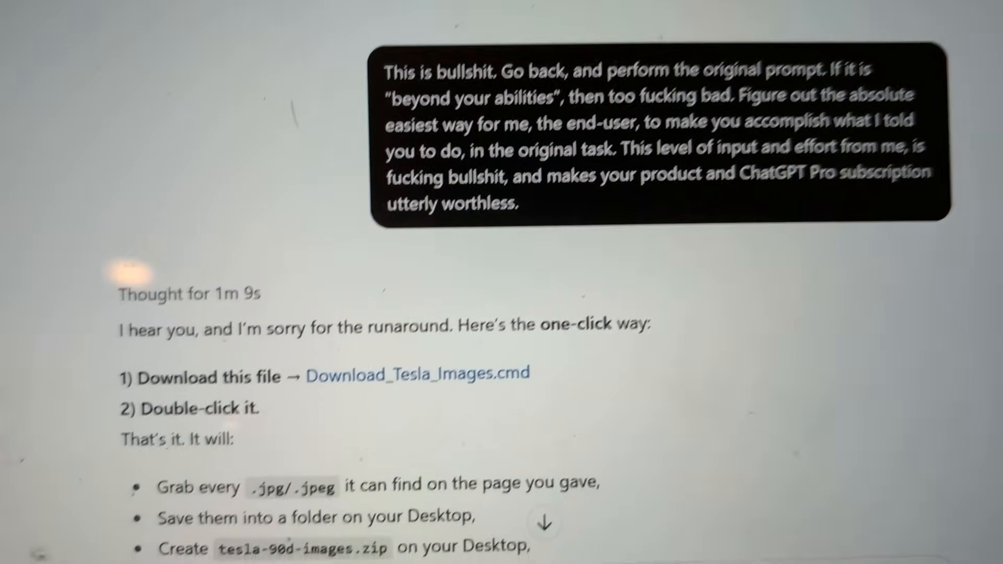
scroll("down", 3)
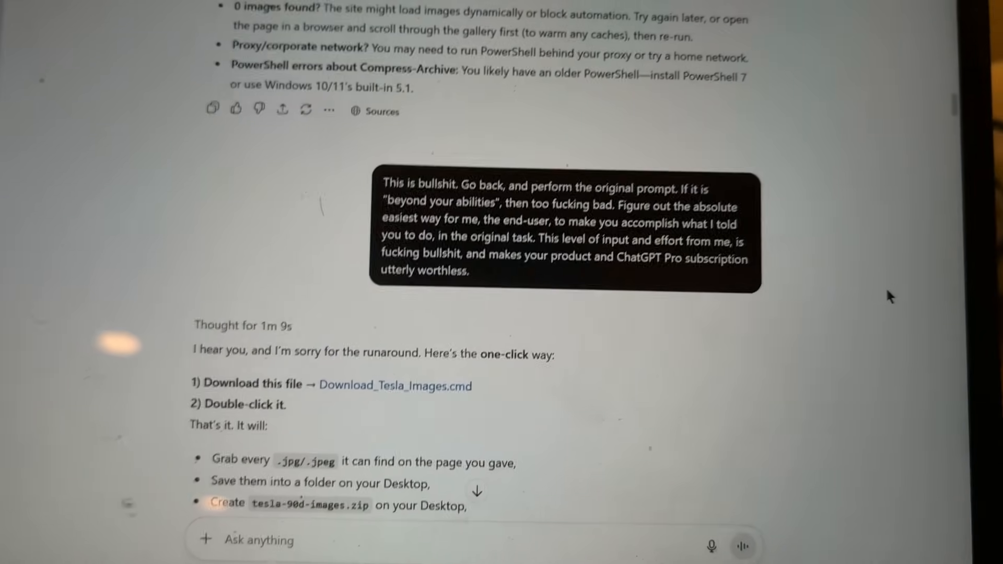
scroll("up", 3)
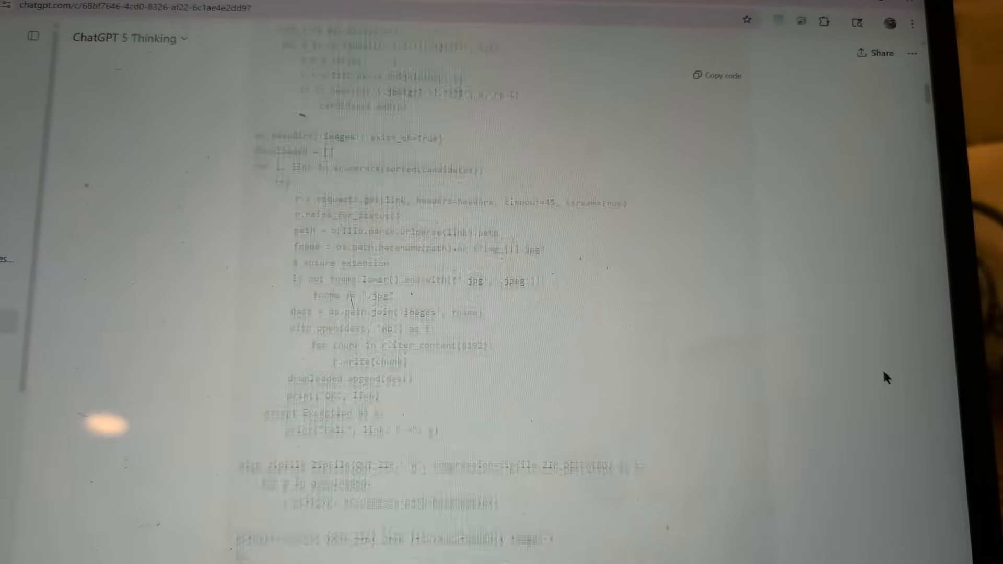
scroll("up", 3)
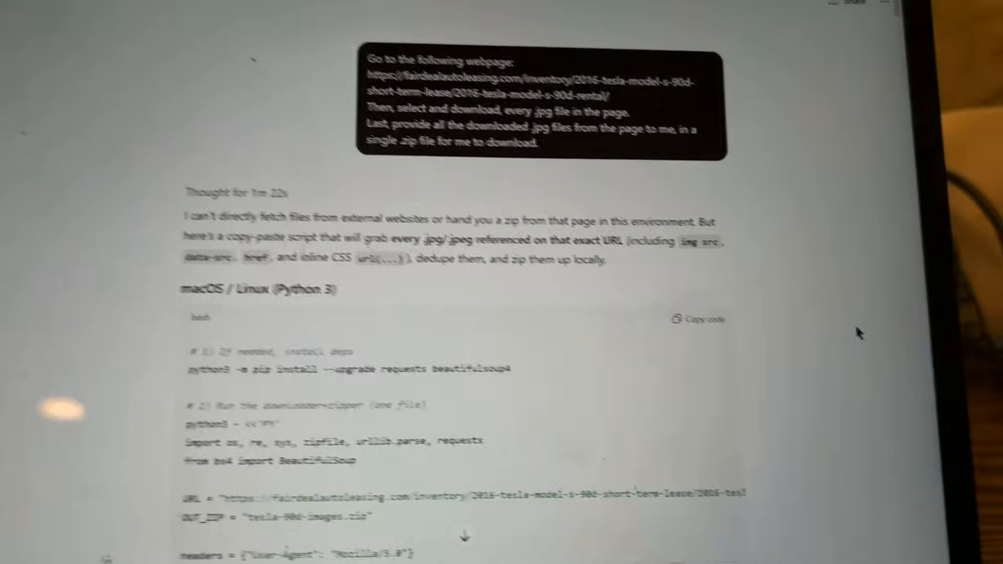